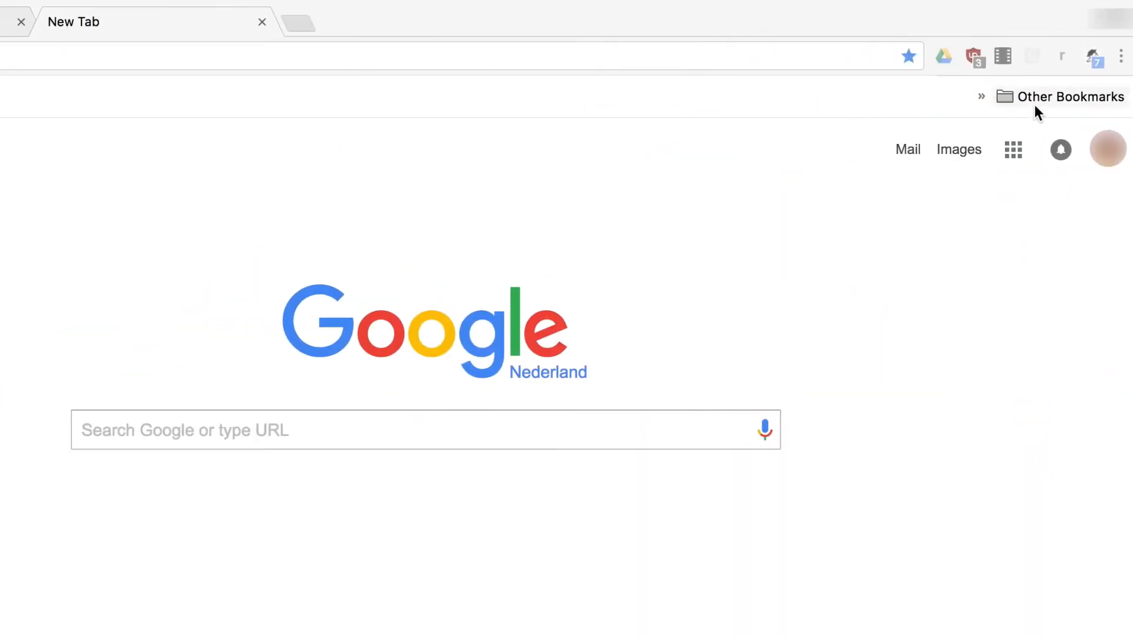
# - Open the Dux-Soup toolbar popup to view its Pro-only sourcing options
pyautogui.click(1092, 57)
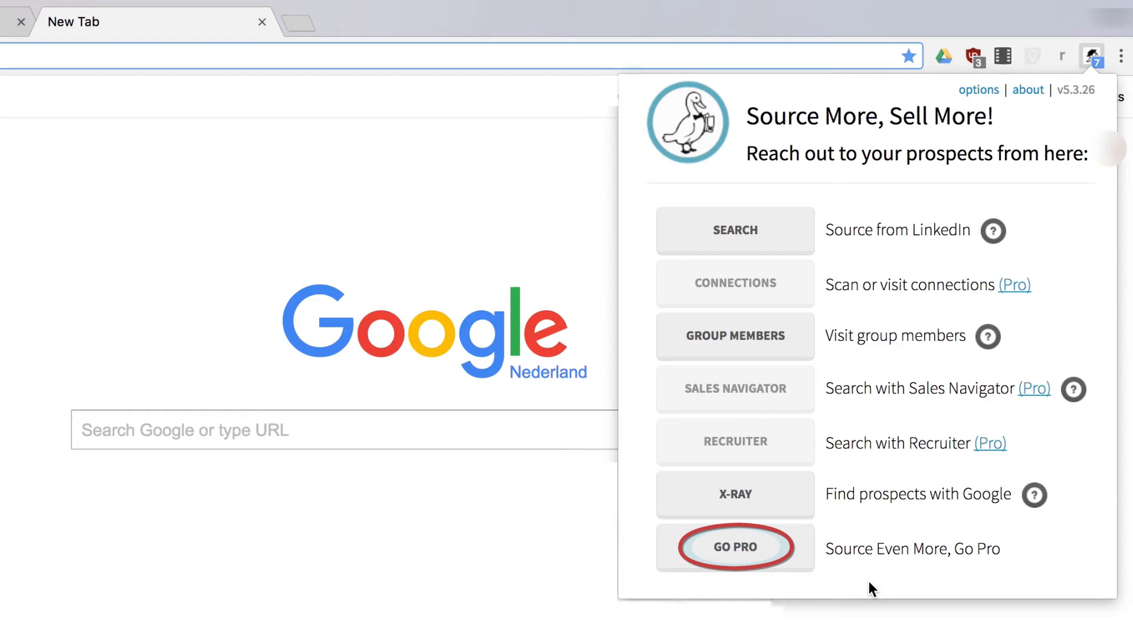
# - Choose GO PRO to reach the Dux-Soup Web Store listing at €10.99/month
pyautogui.click(735, 547)
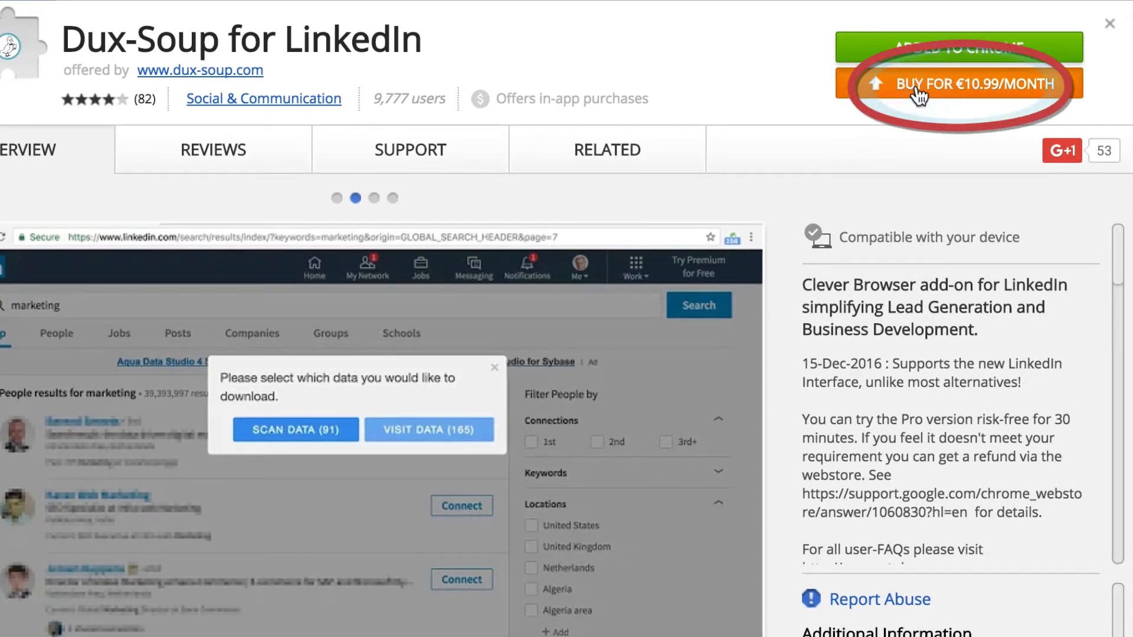
# - Buy the Dux-Soup Pro subscription for €10.99/month and confirm payment
pyautogui.click(957, 84)
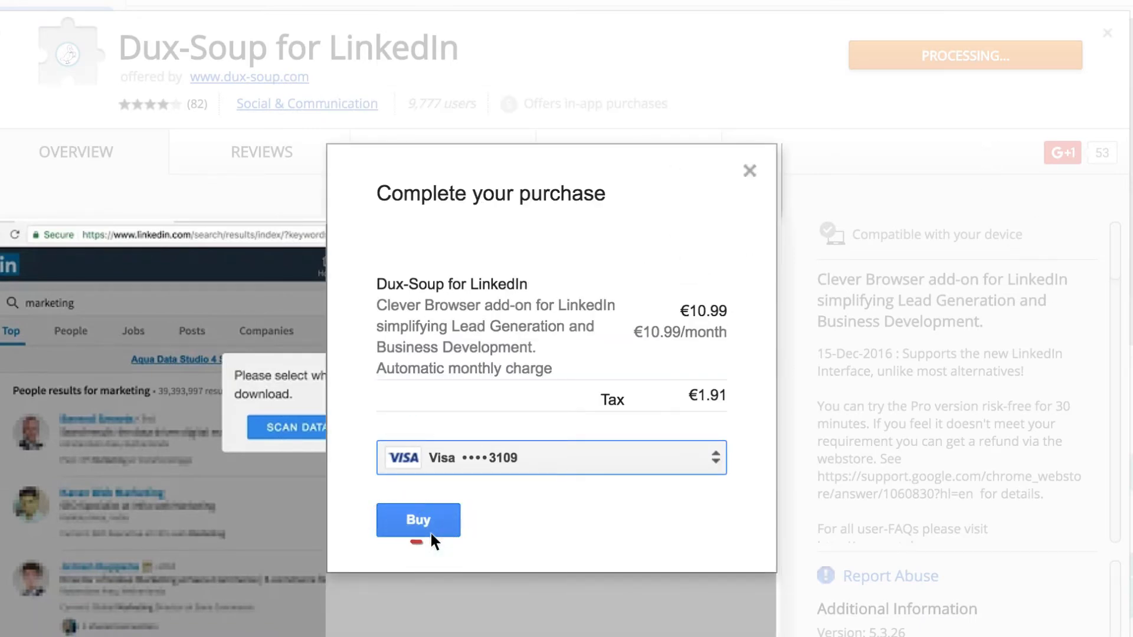
pyautogui.click(418, 519)
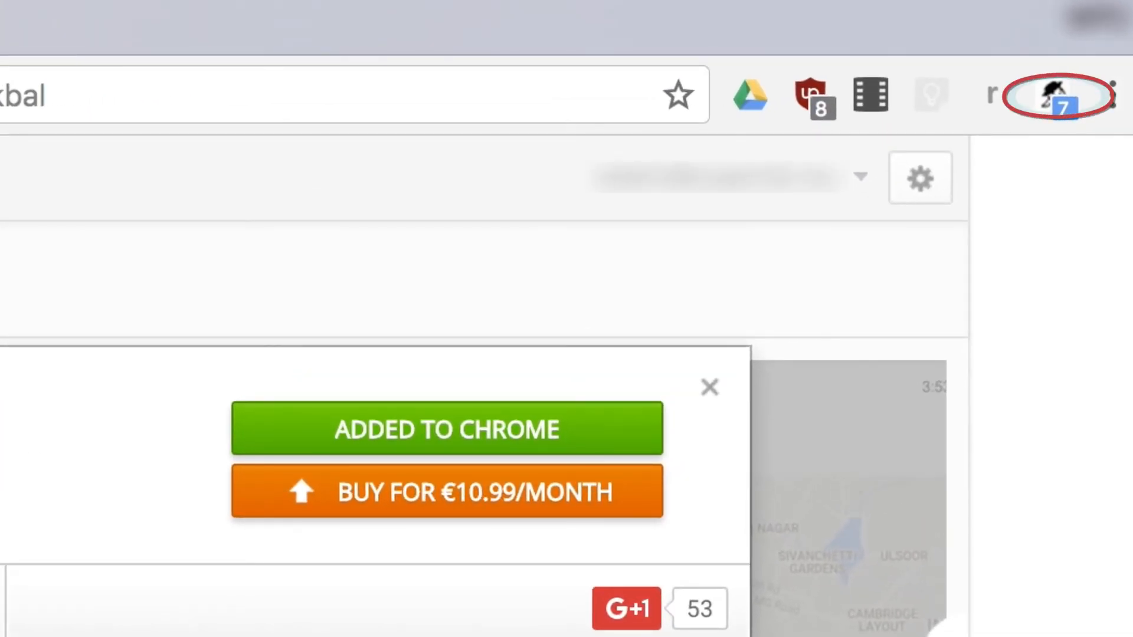
# - Reopen the red Dux-Soup icon to confirm Connections, Sales Navigator and Recruiter are unlocked
pyautogui.click(1055, 96)
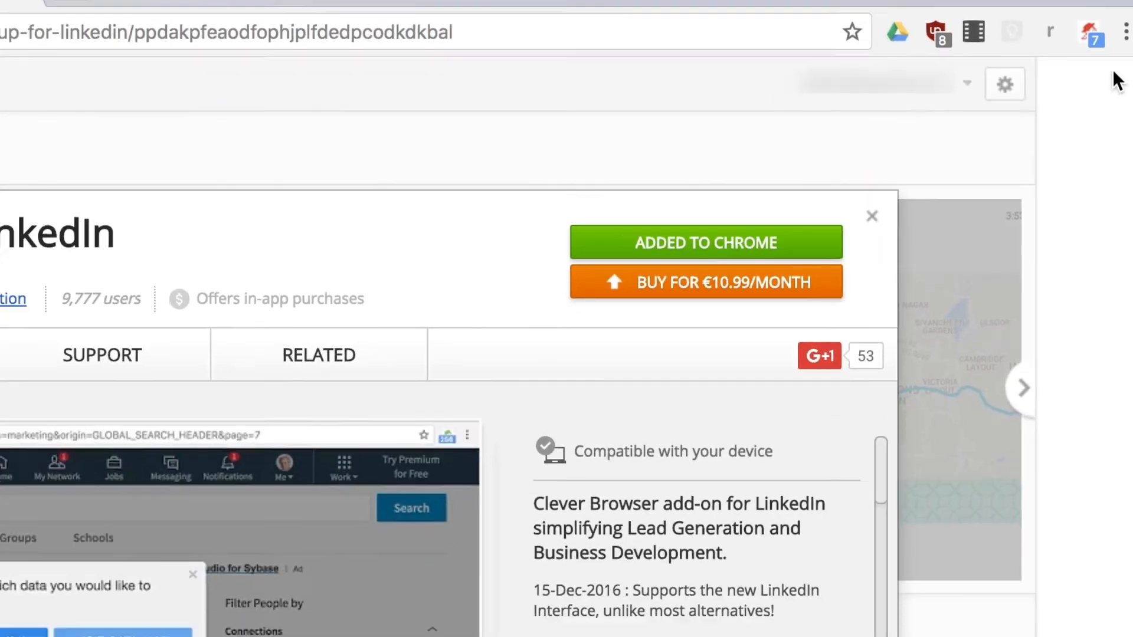
pyautogui.click(1094, 31)
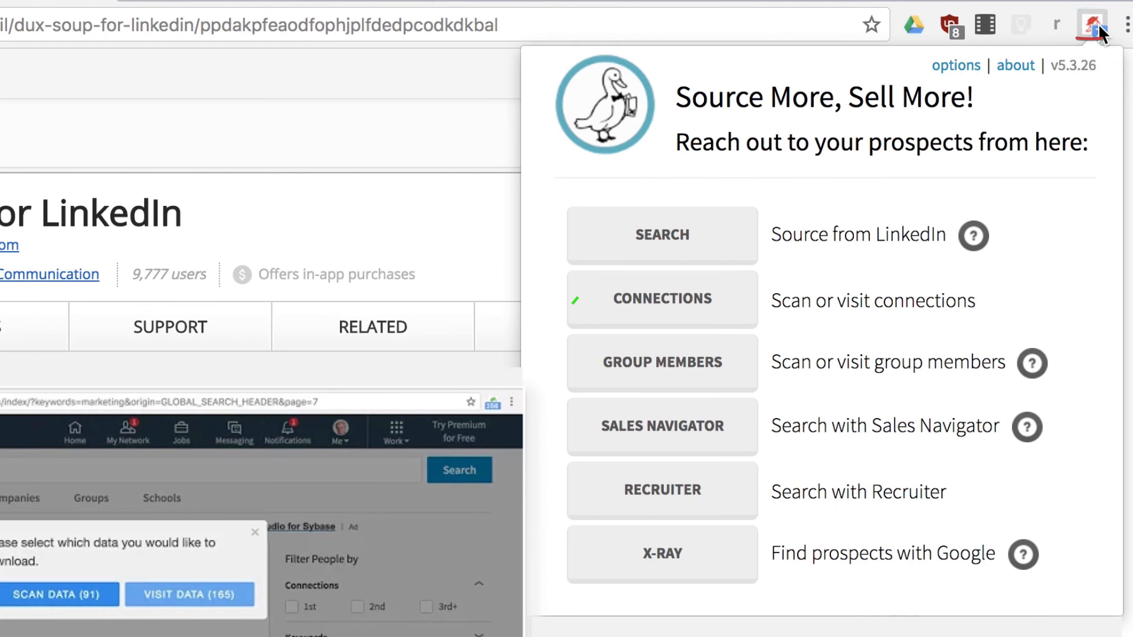